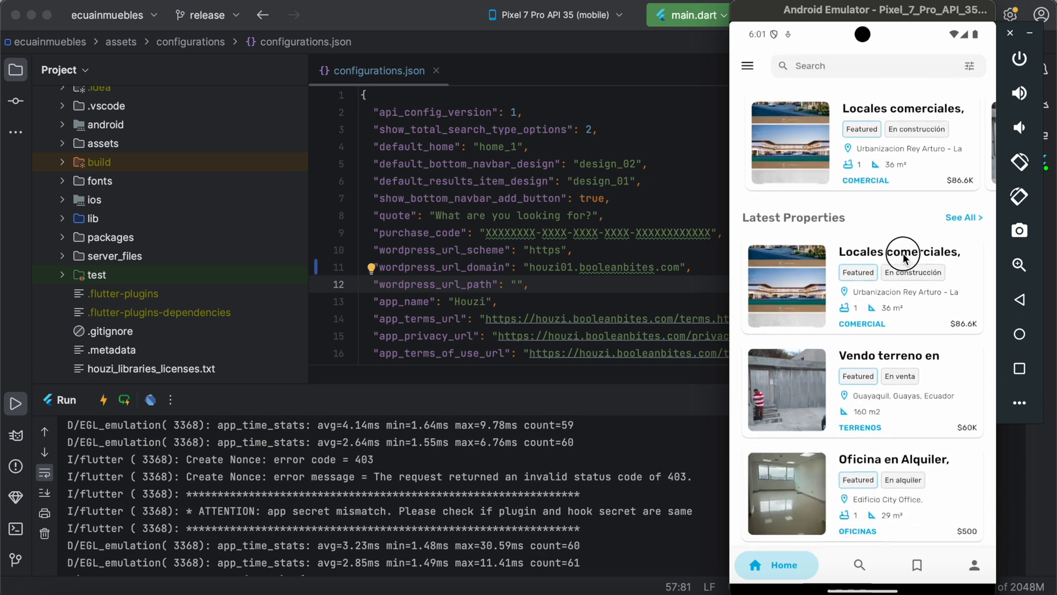
Step: Scroll the Run console to read the 403 app secret mismatch error
{"action": "scroll", "scroll_direction": "down", "scroll_amount": 3}
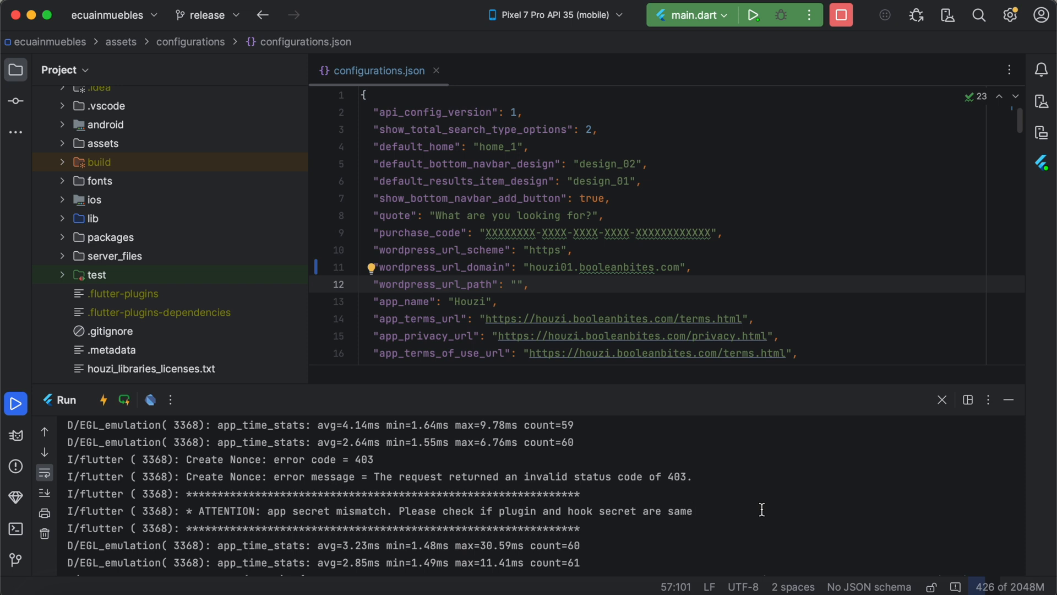
{"action": "left_click", "coordinate": [693, 511]}
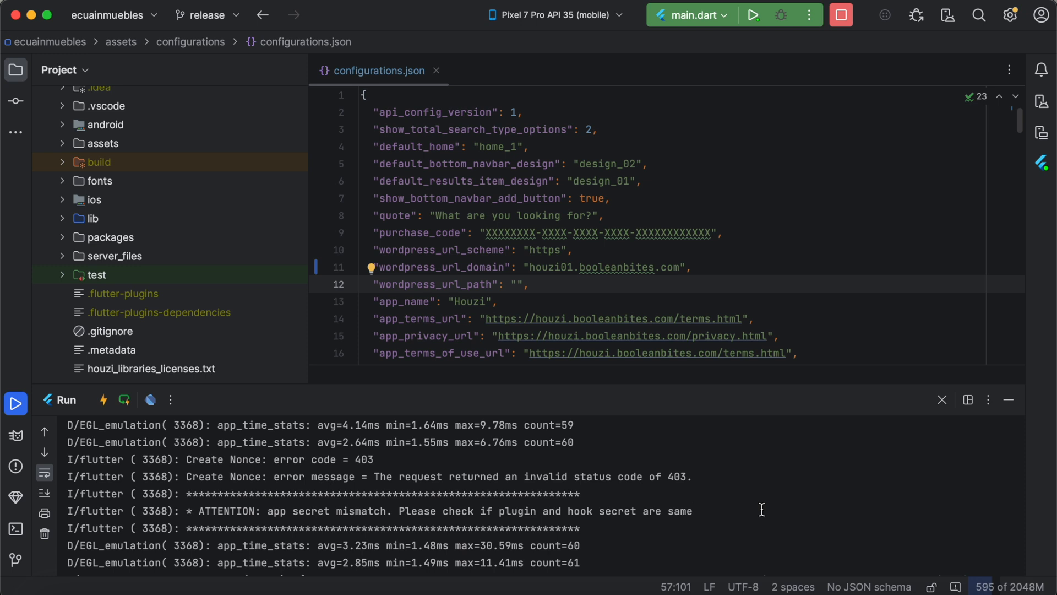
{"action": "mouse_move", "coordinate": [612, 469]}
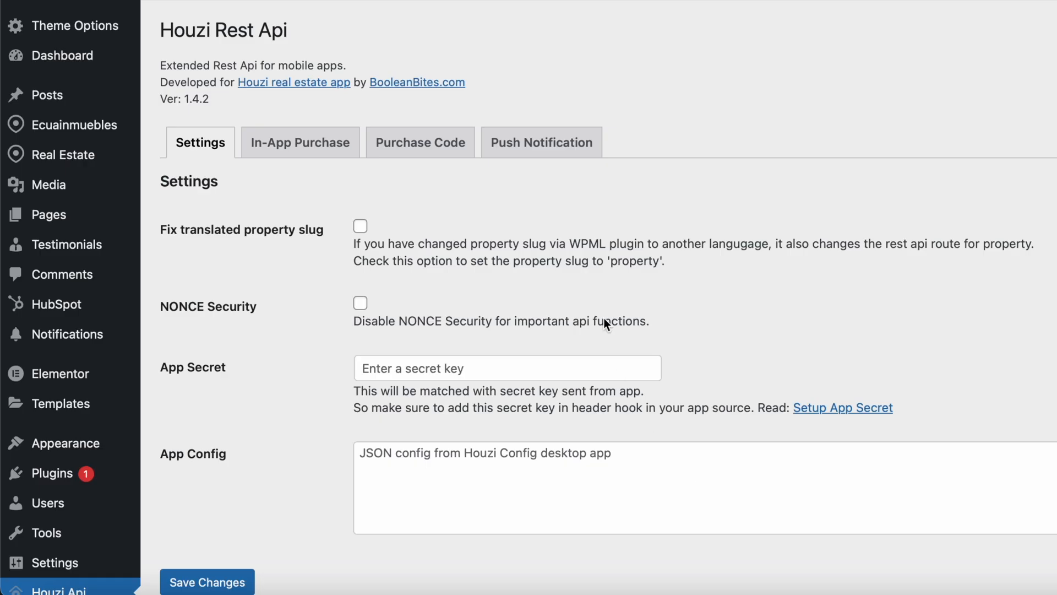
{"action": "mouse_move", "coordinate": [381, 240]}
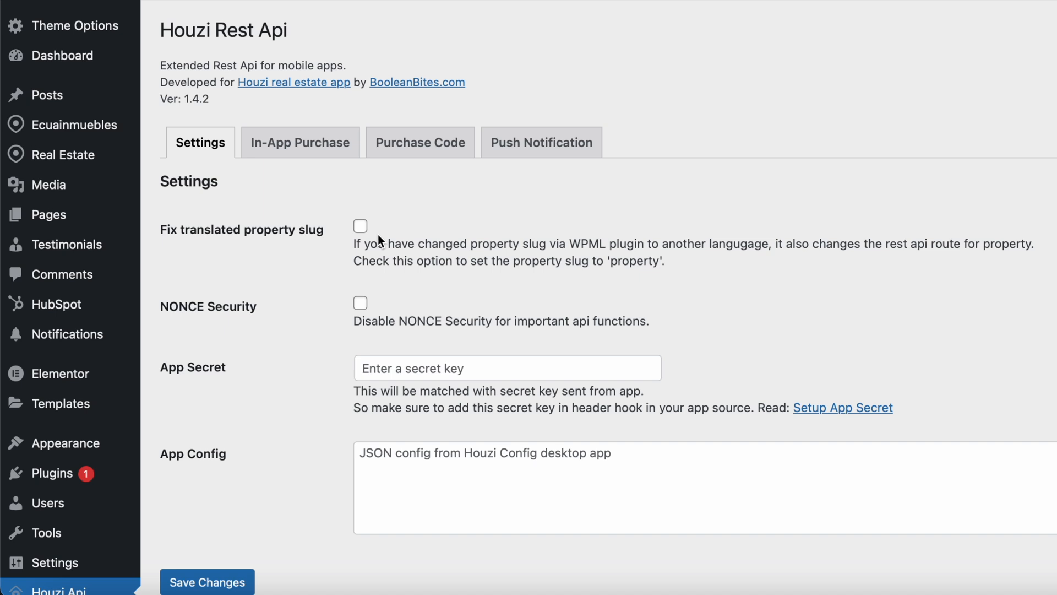
{"action": "mouse_move", "coordinate": [199, 142]}
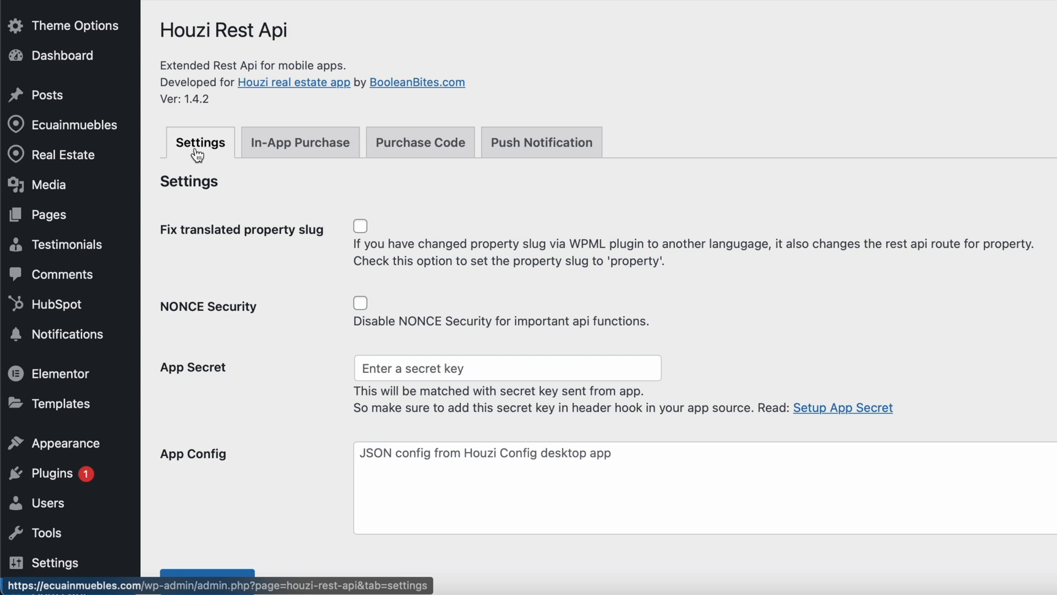
{"action": "mouse_move", "coordinate": [426, 368]}
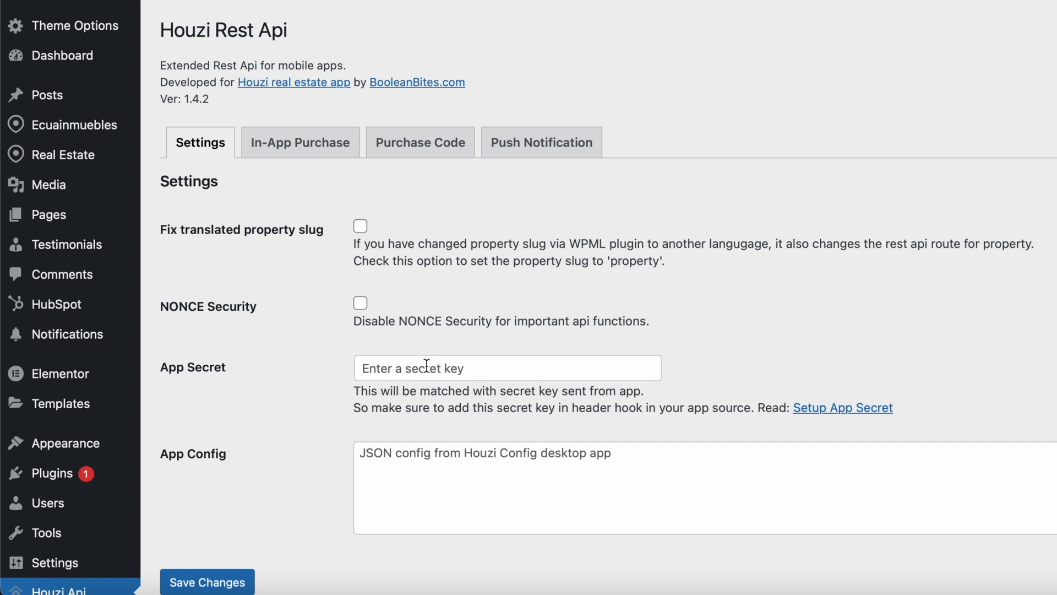
Step: Focus the empty App Secret field on the Houzi Rest Api Settings tab
{"action": "left_click", "coordinate": [507, 367]}
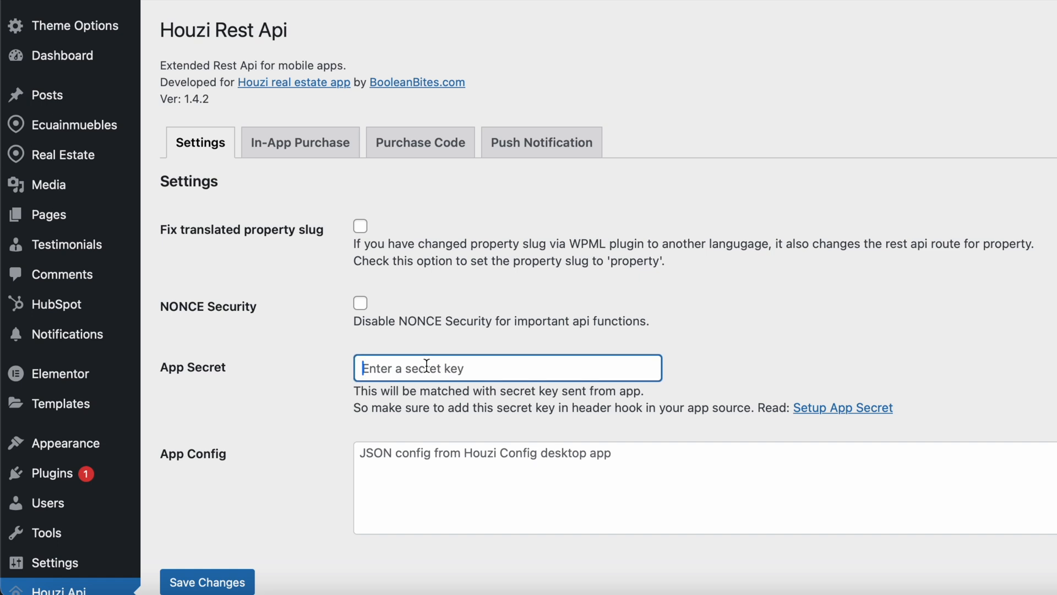
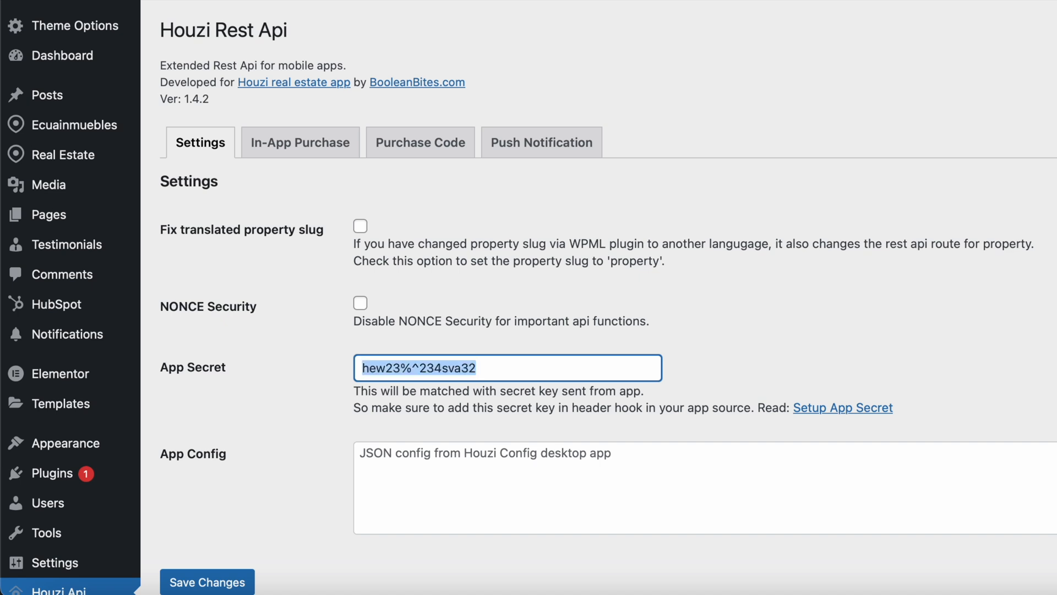
{"action": "scroll", "scroll_direction": "down", "scroll_amount": 3}
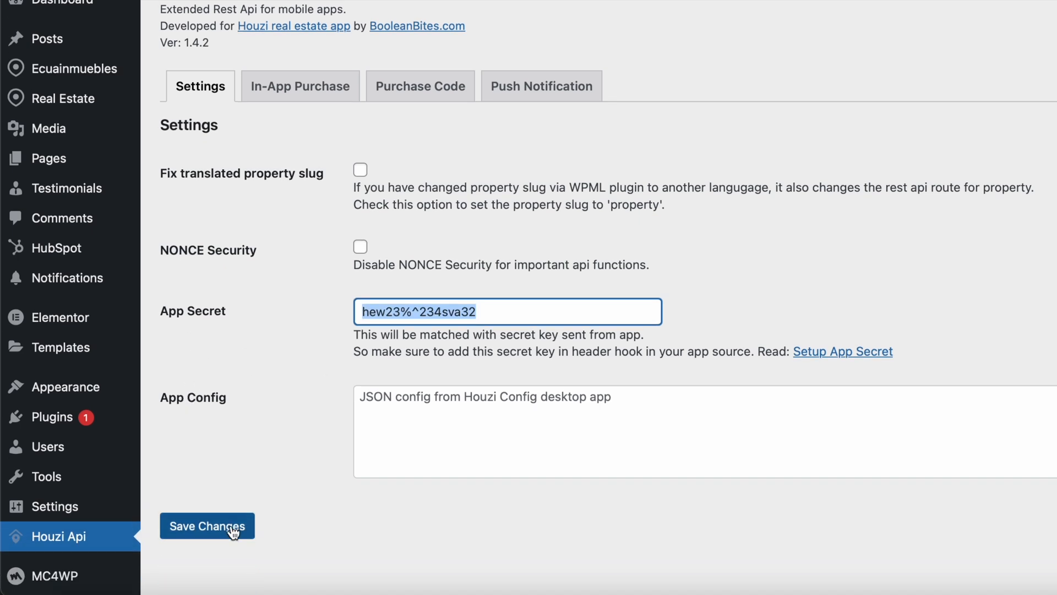
{"action": "left_click", "coordinate": [207, 526]}
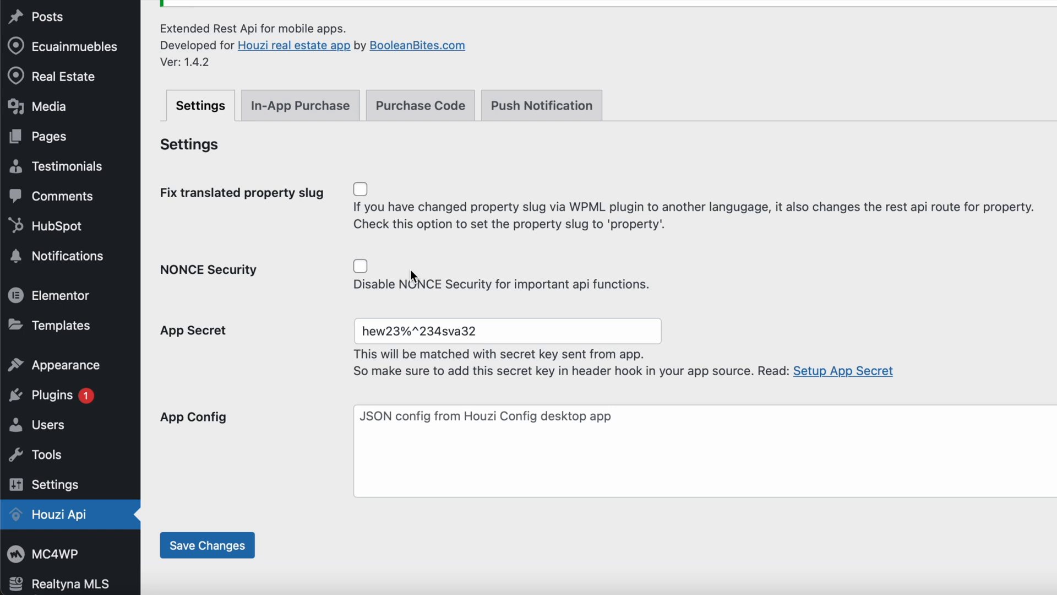
{"action": "mouse_move", "coordinate": [300, 178]}
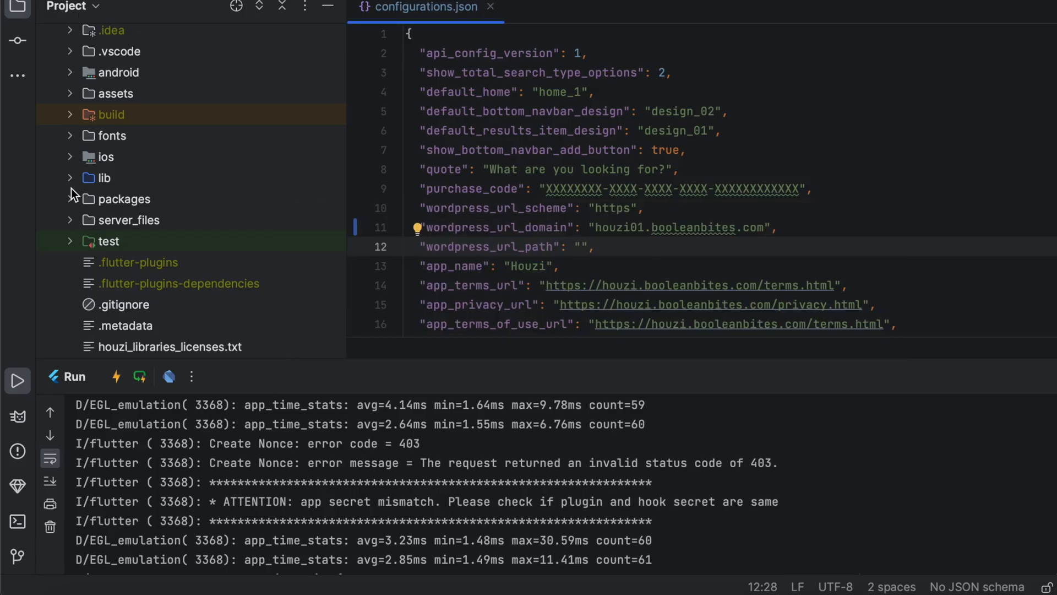
Step: Expand the lib folder in the Project panel to reach hooks_v2.dart
{"action": "left_click", "coordinate": [70, 177]}
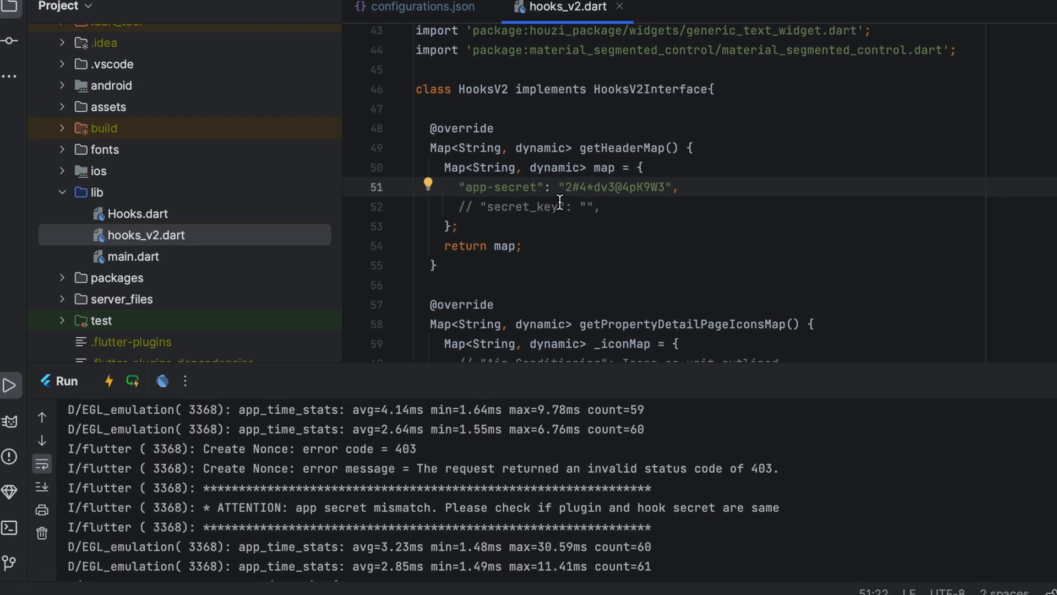
{"action": "double_click", "coordinate": [614, 187]}
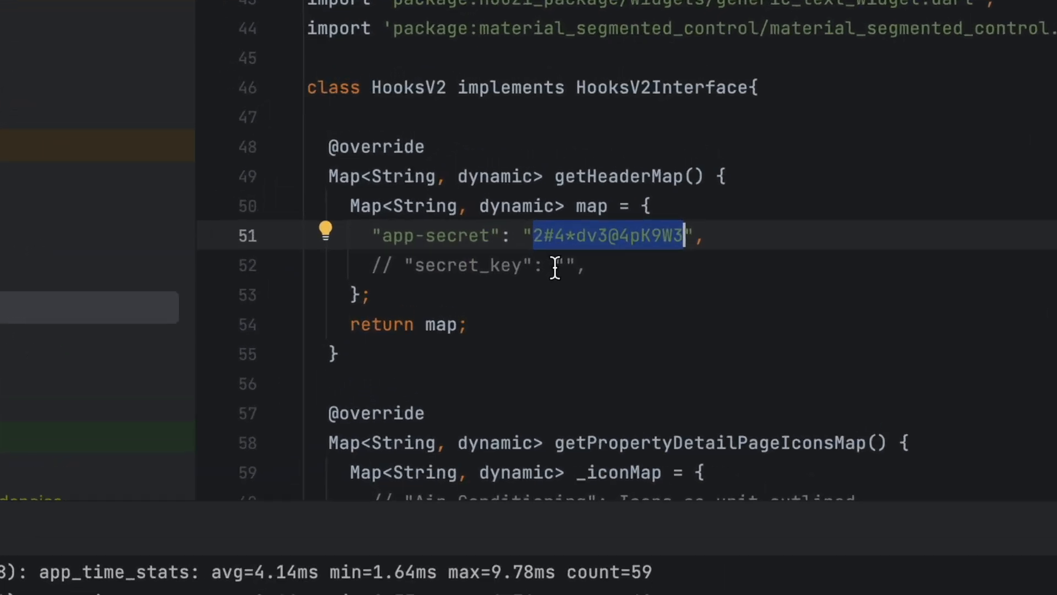
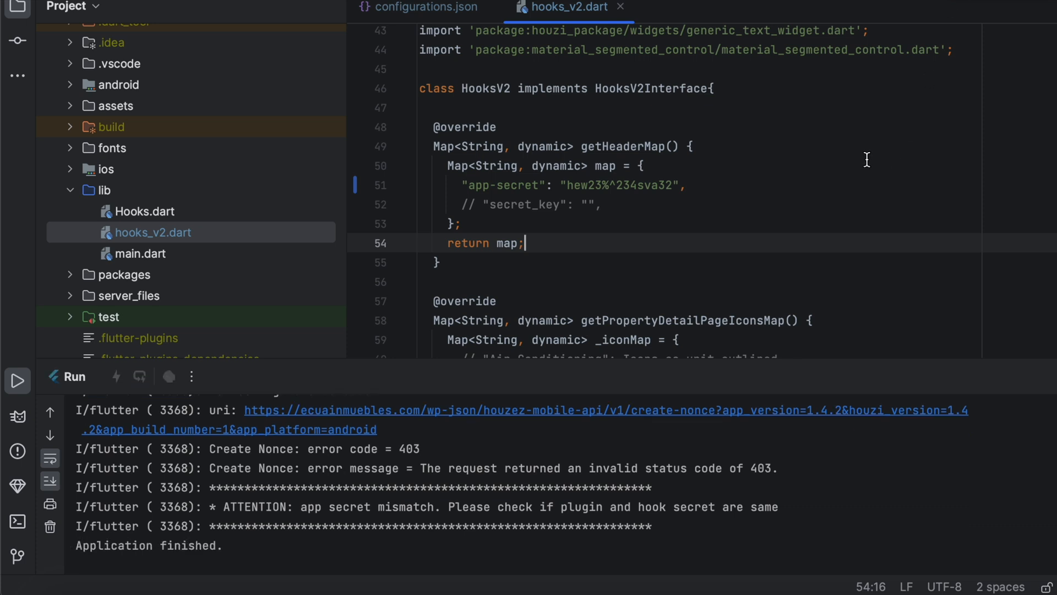
Step: Rerun main.dart so the debug APK rebuilds and installs on the emulator
{"action": "left_click", "coordinate": [17, 380]}
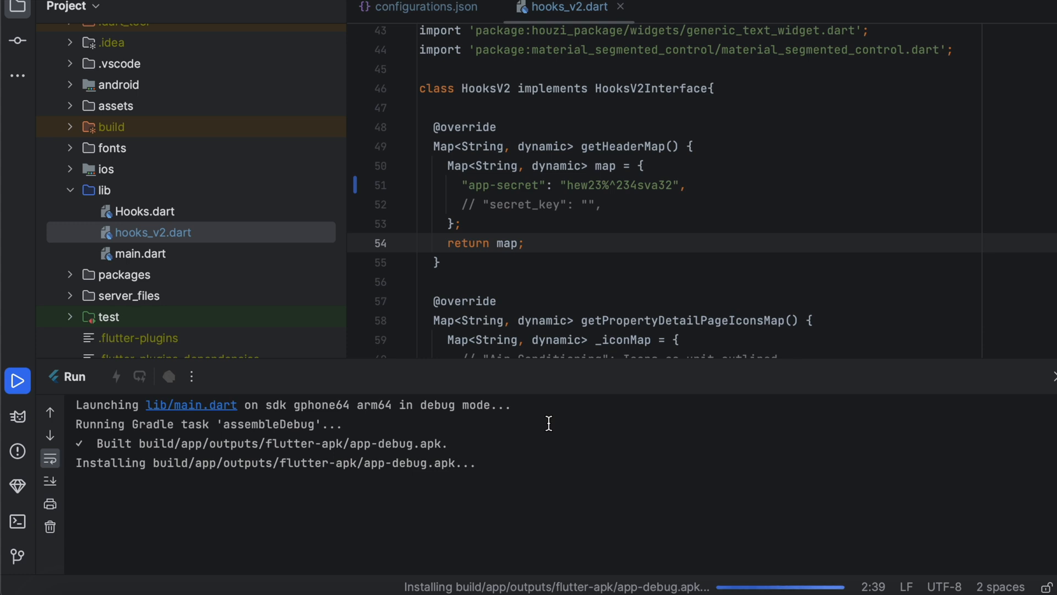
{"action": "left_click", "coordinate": [344, 423]}
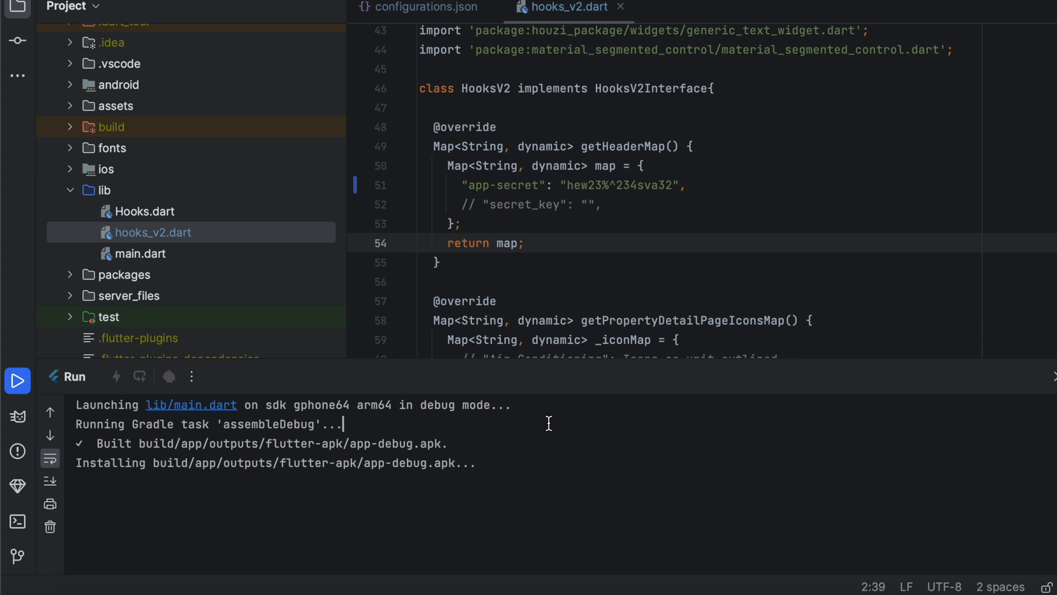